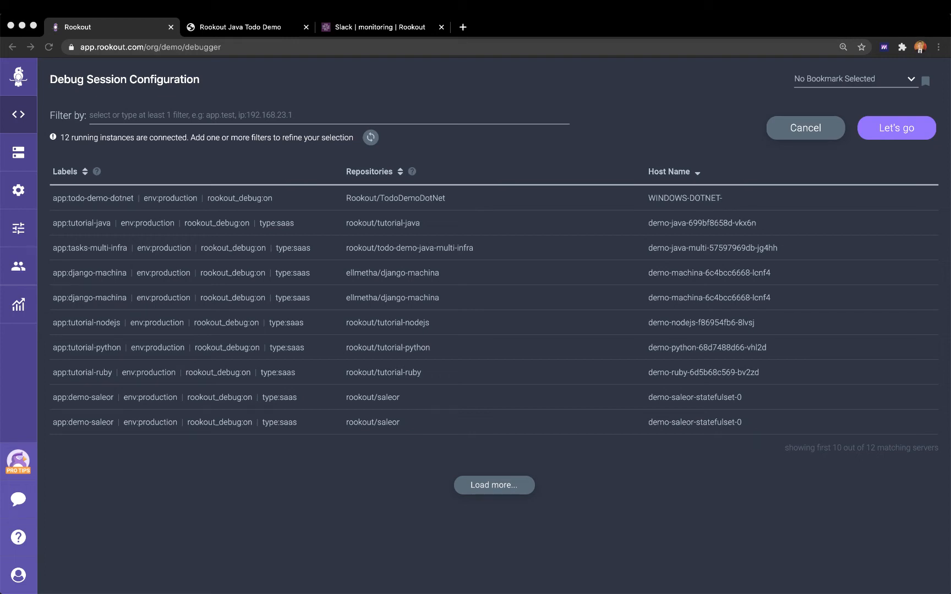
mouse_move(128, 164)
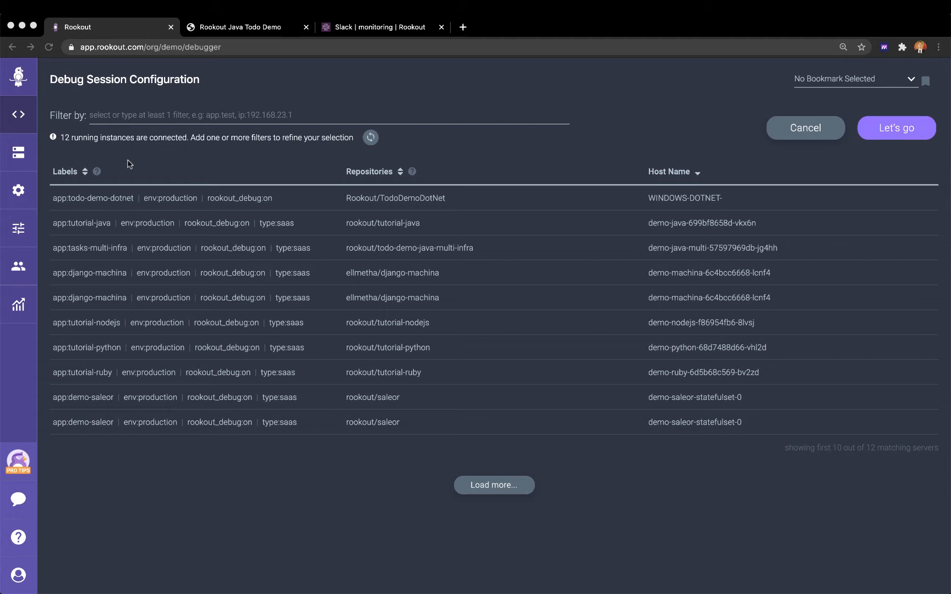
Step: Add a 'Go to the store' task in the Java Todo demo, then return to Rookout
left_click(240, 26)
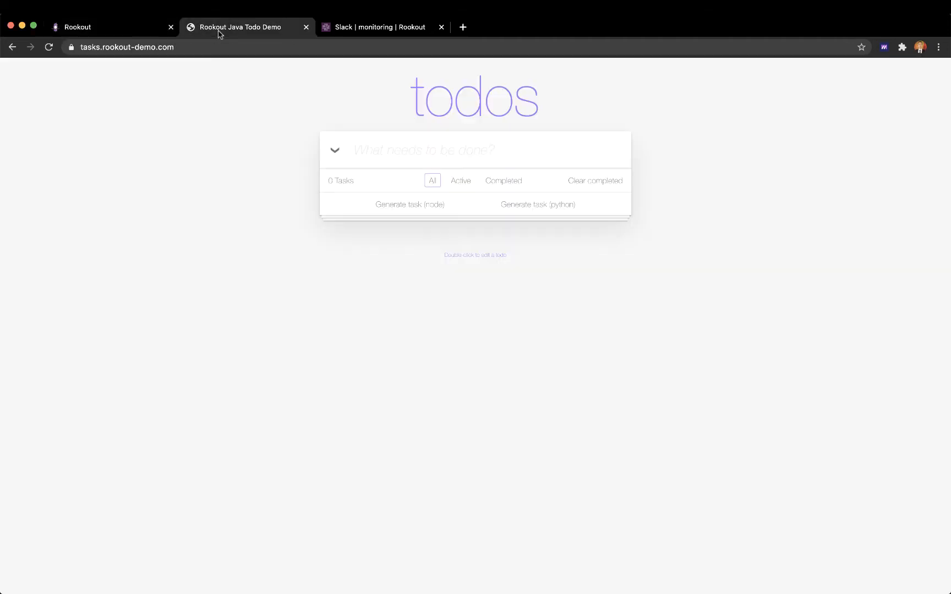
type("G")
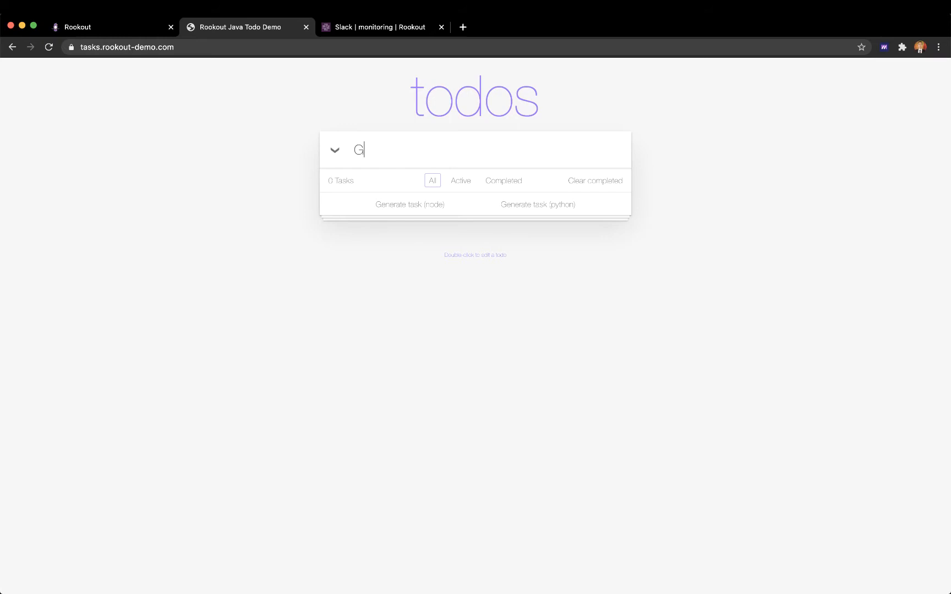
type("o to the store")
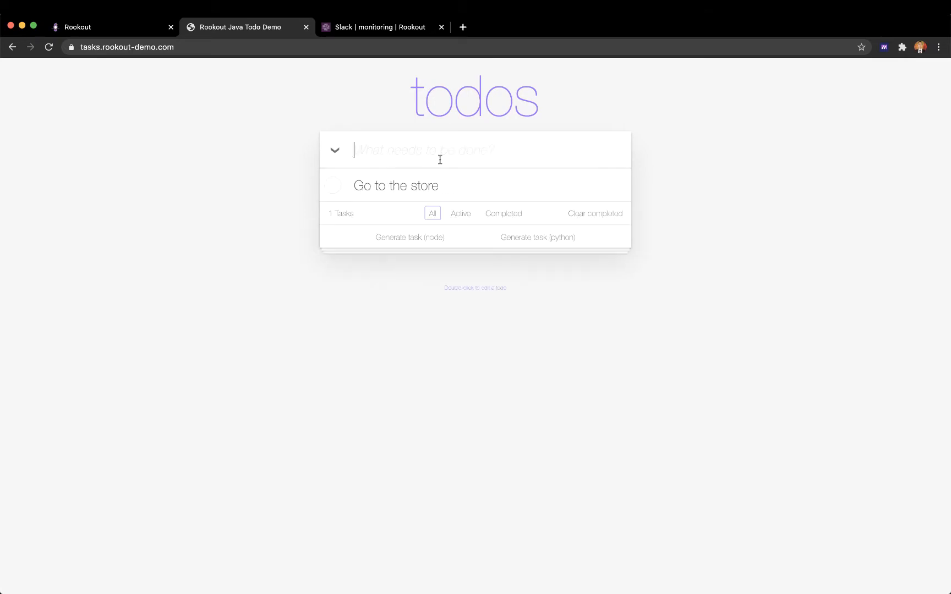
left_click(595, 180)
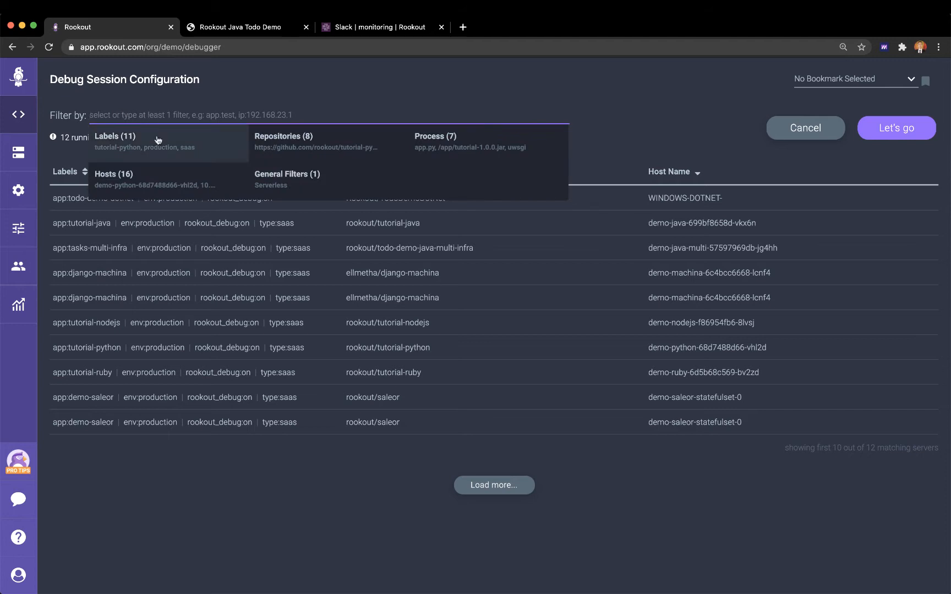
mouse_move(170, 142)
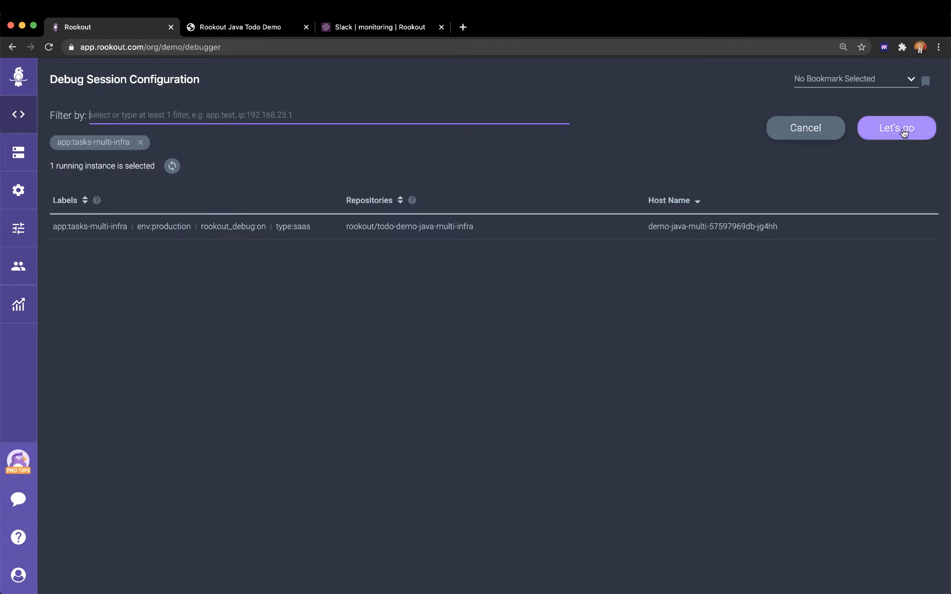
Step: Start the debug session and expand the source tree down to com.rookout.tutorial
left_click(896, 128)
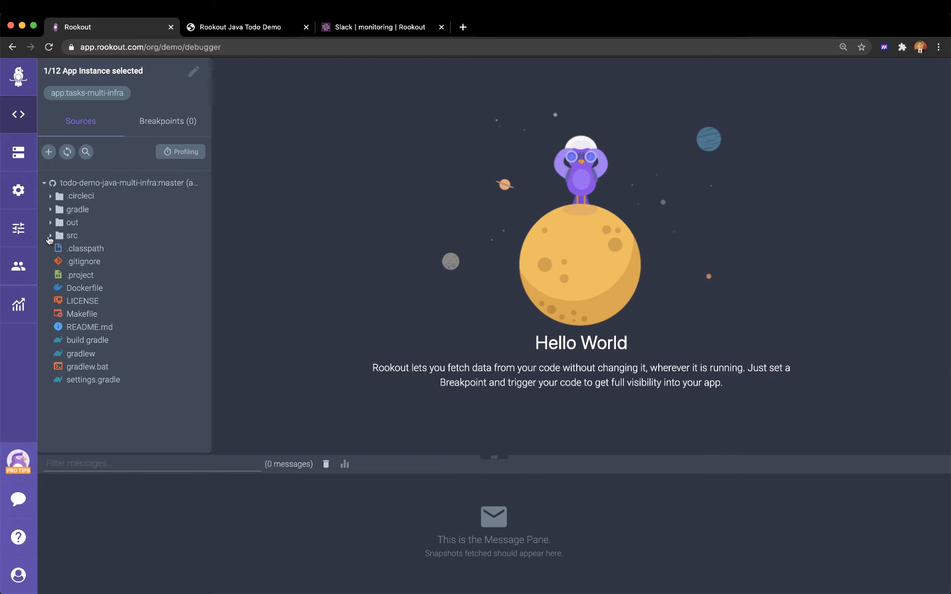
left_click(60, 236)
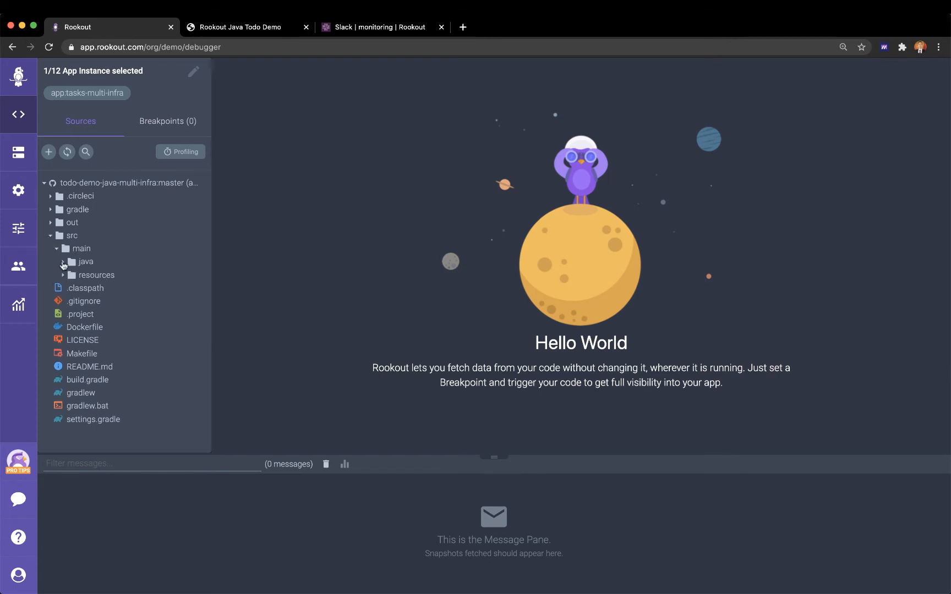
left_click(86, 261)
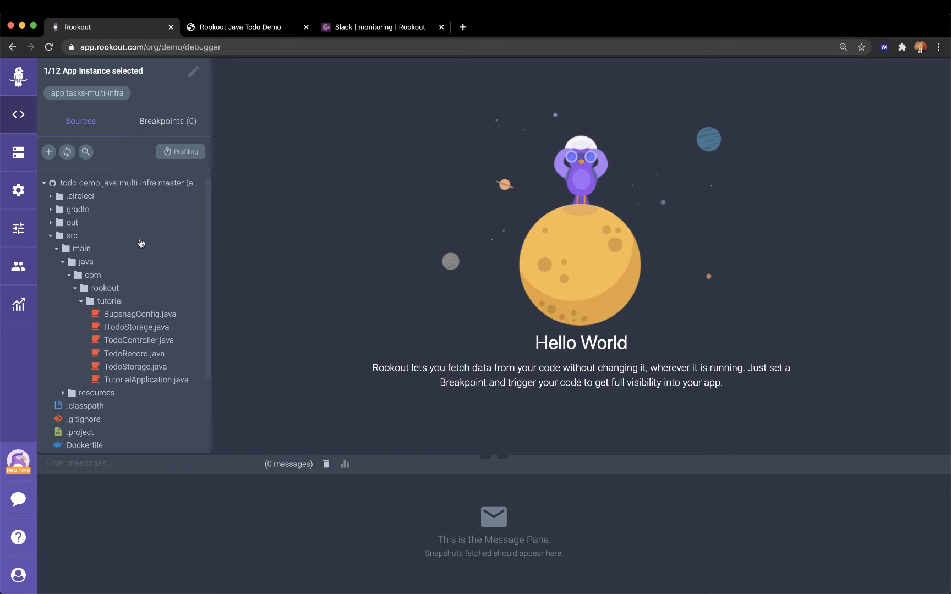
left_click(49, 152)
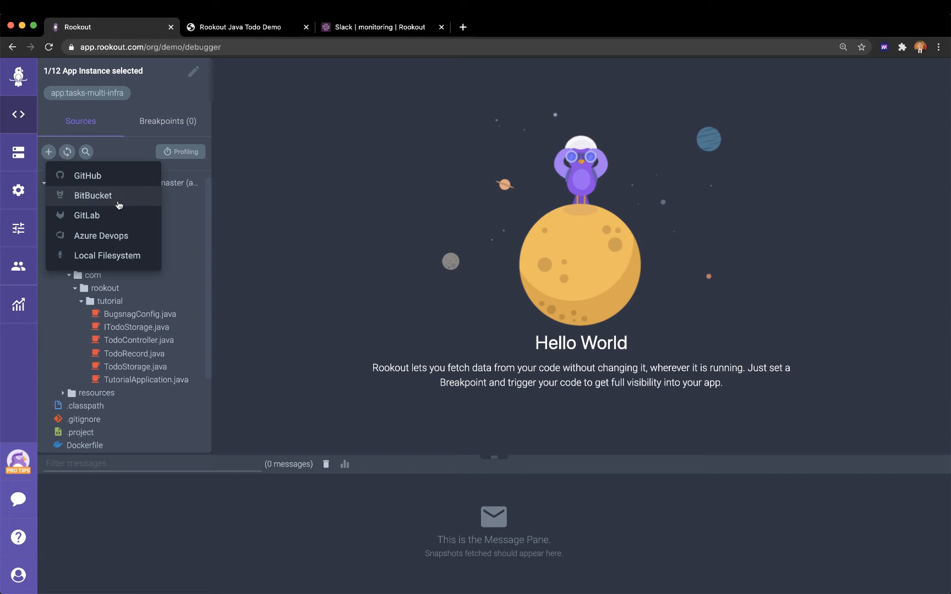
mouse_move(224, 269)
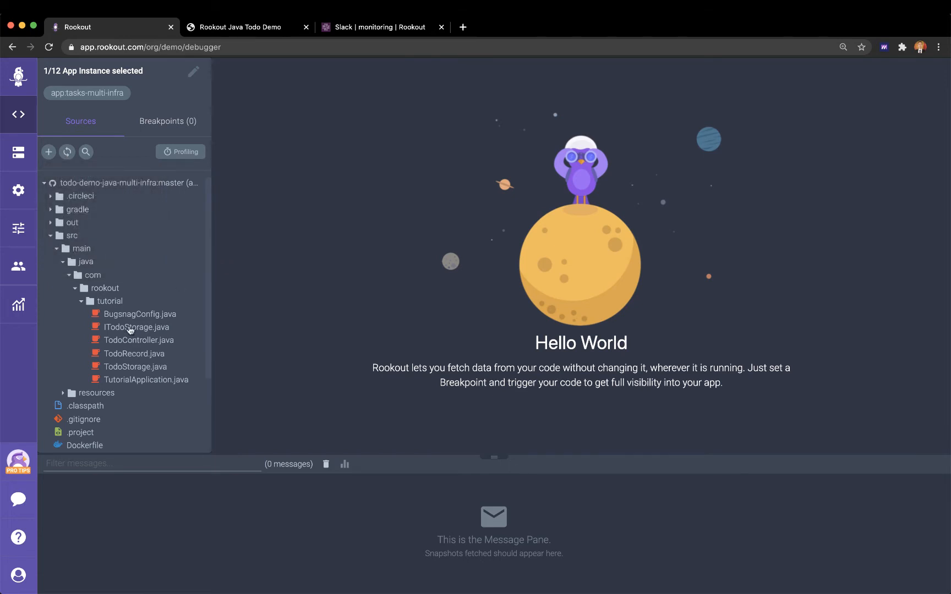
Step: Set a breakpoint on line 45 of TodoController.java
left_click(137, 341)
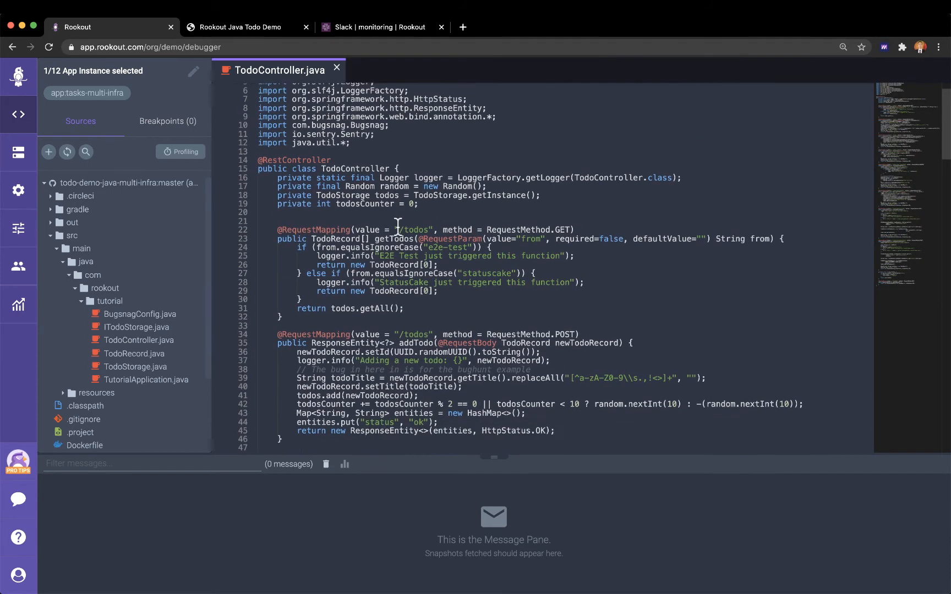
scroll("down", 3)
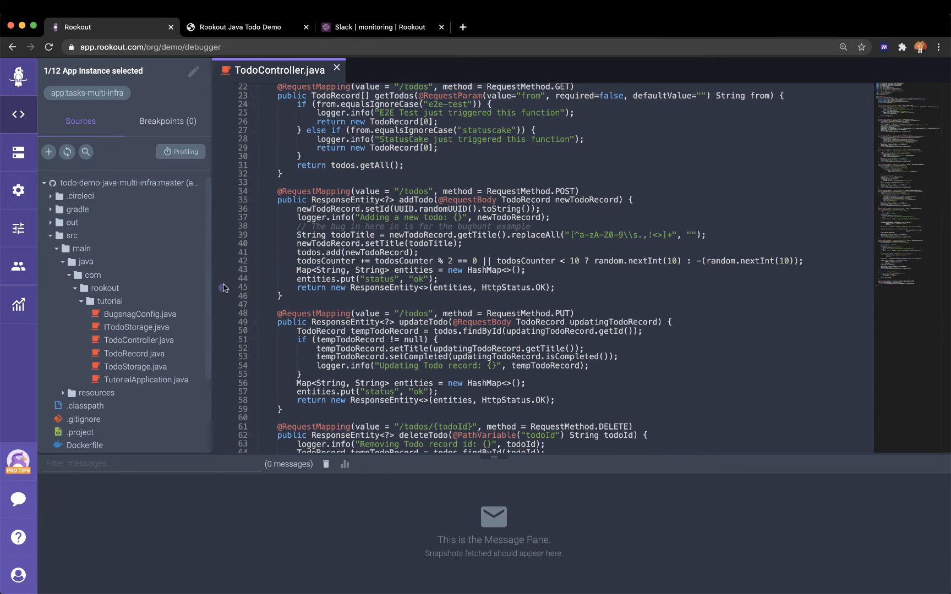
left_click(222, 287)
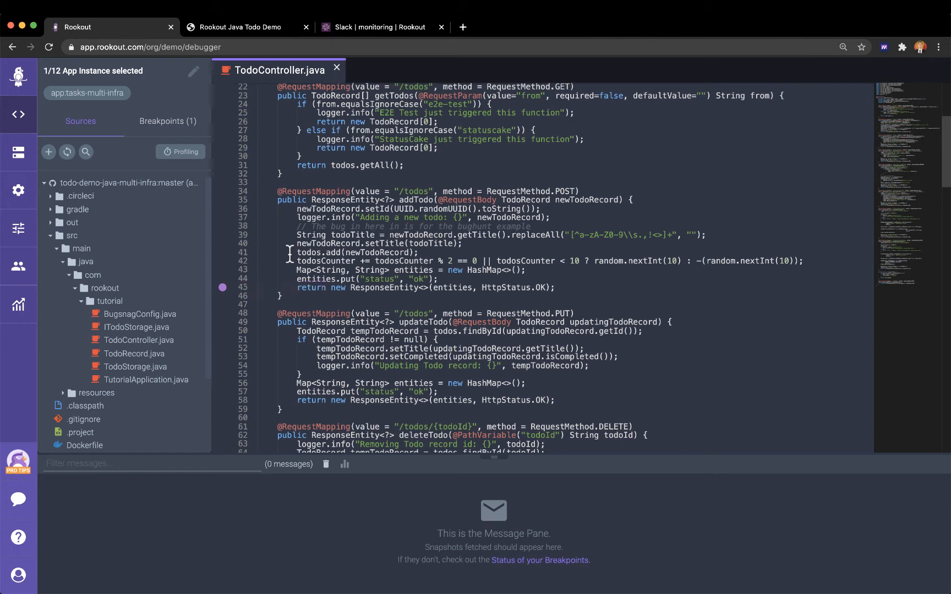
Step: Add a 'Buy milk' task in the demo to trigger the breakpoint, then return to Rookout
left_click(242, 27)
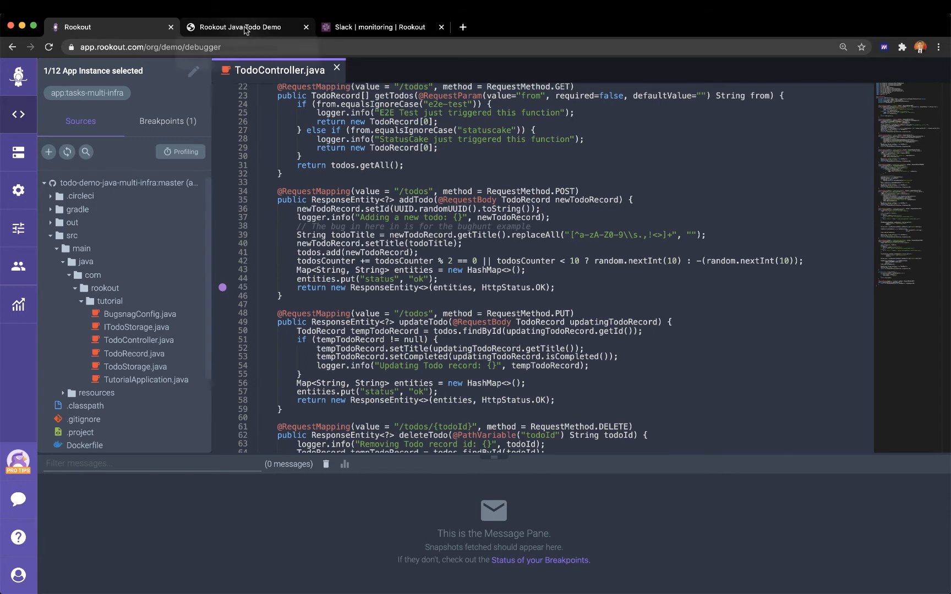
left_click(240, 26)
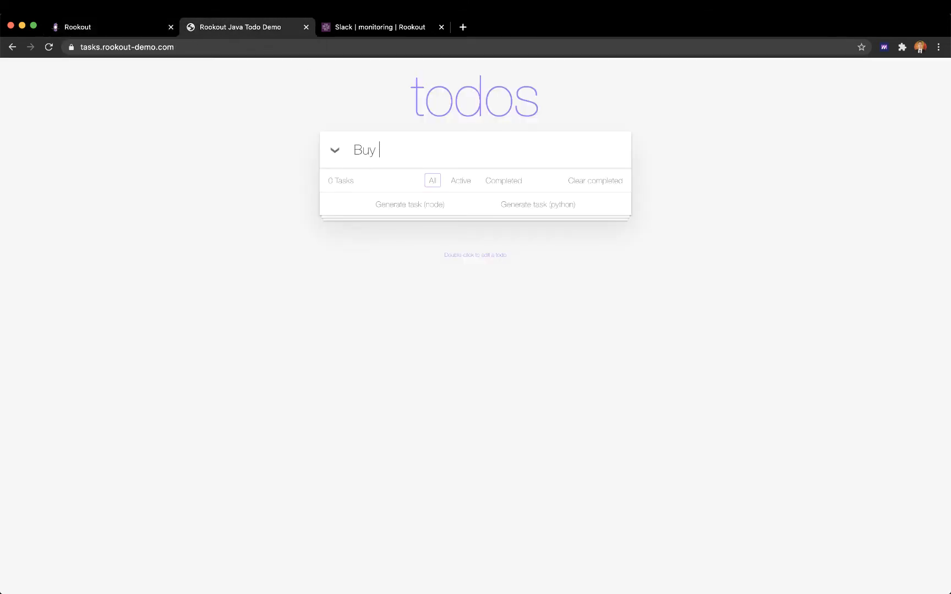
key("Enter")
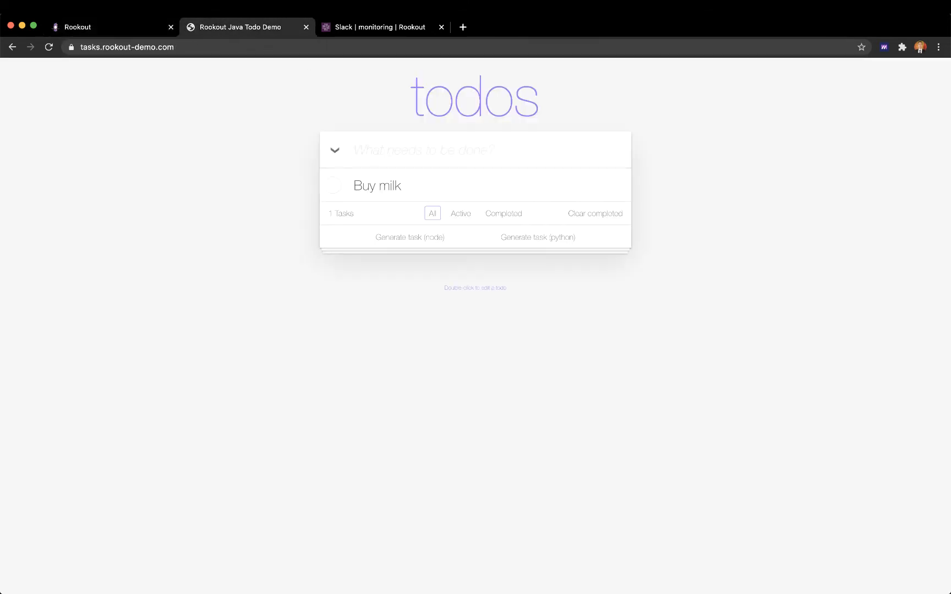
left_click(109, 26)
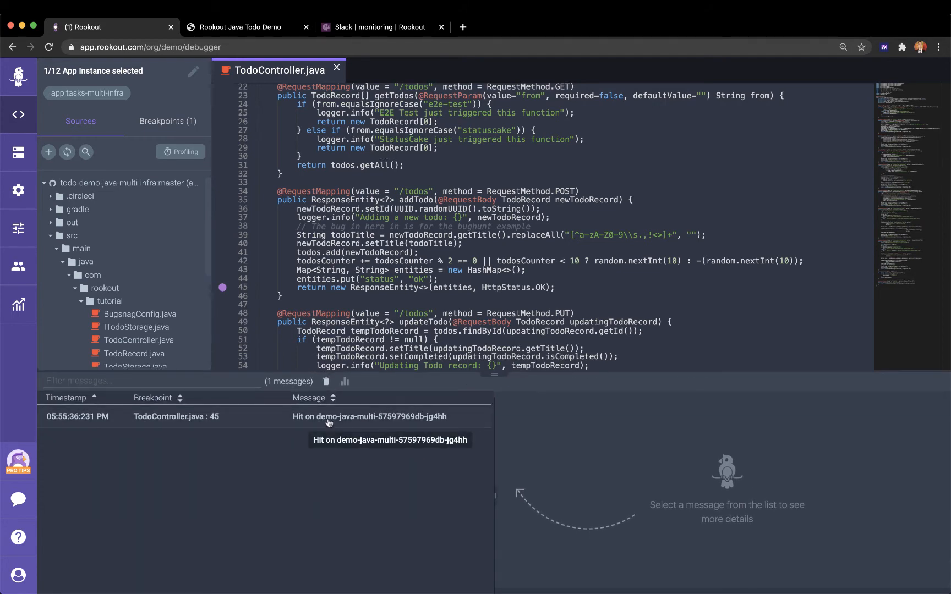
Step: Review the line 45 snapshot's process details and stack trace
left_click(367, 417)
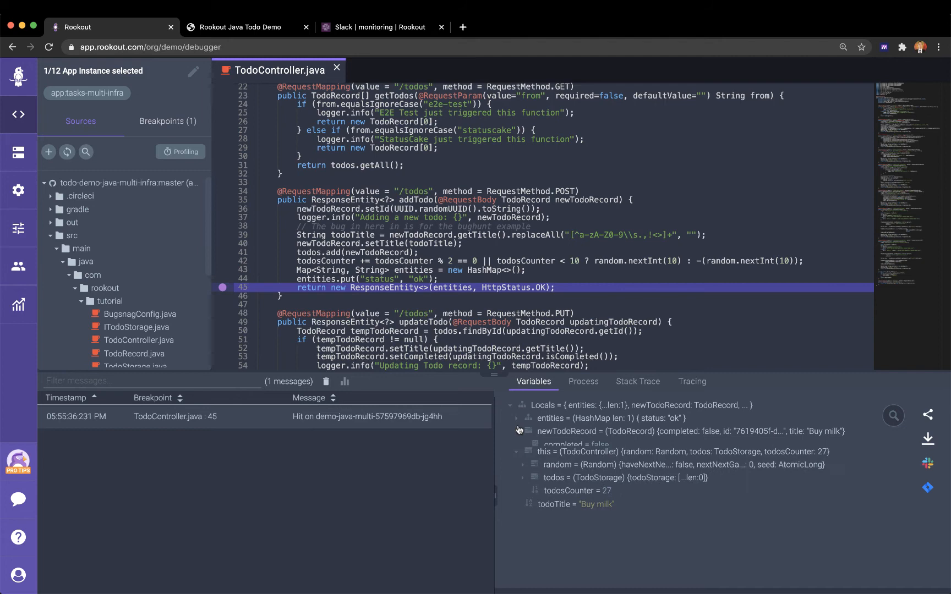
left_click(583, 382)
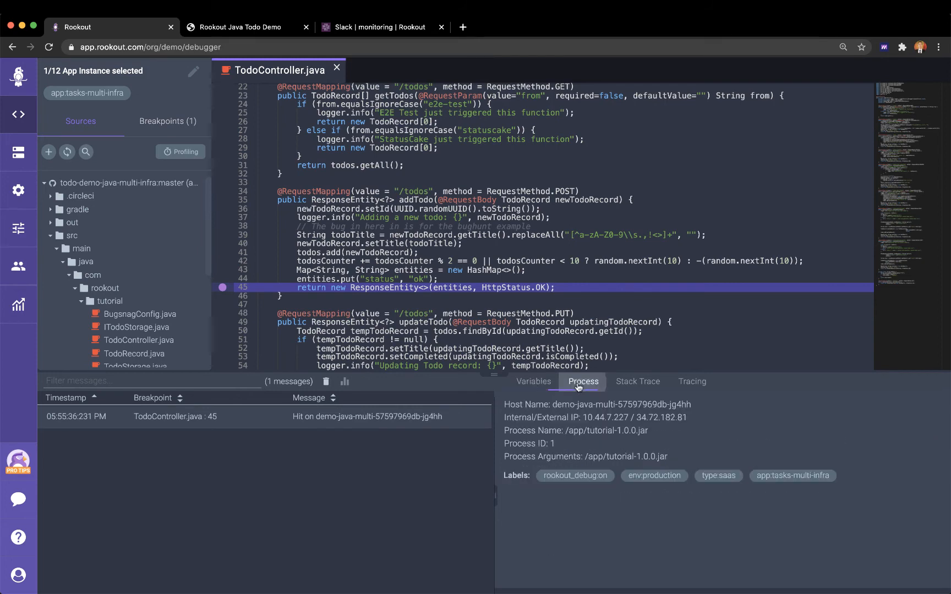
mouse_move(638, 391)
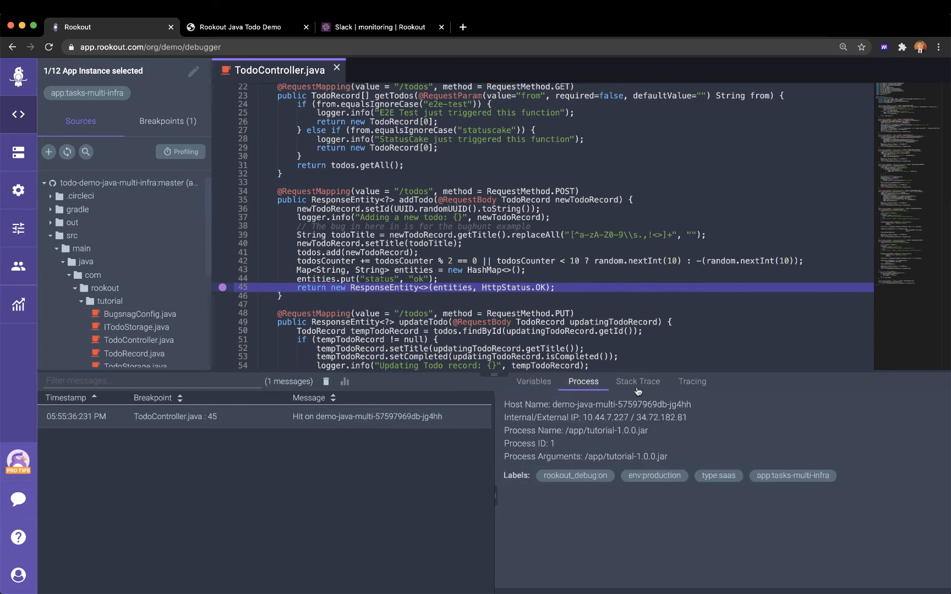
left_click(638, 382)
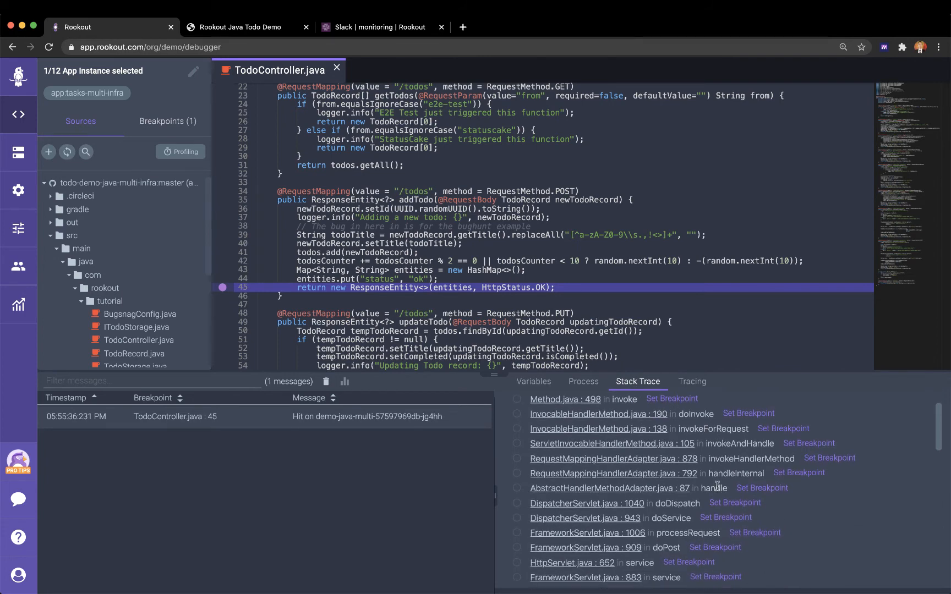
scroll("down", 3)
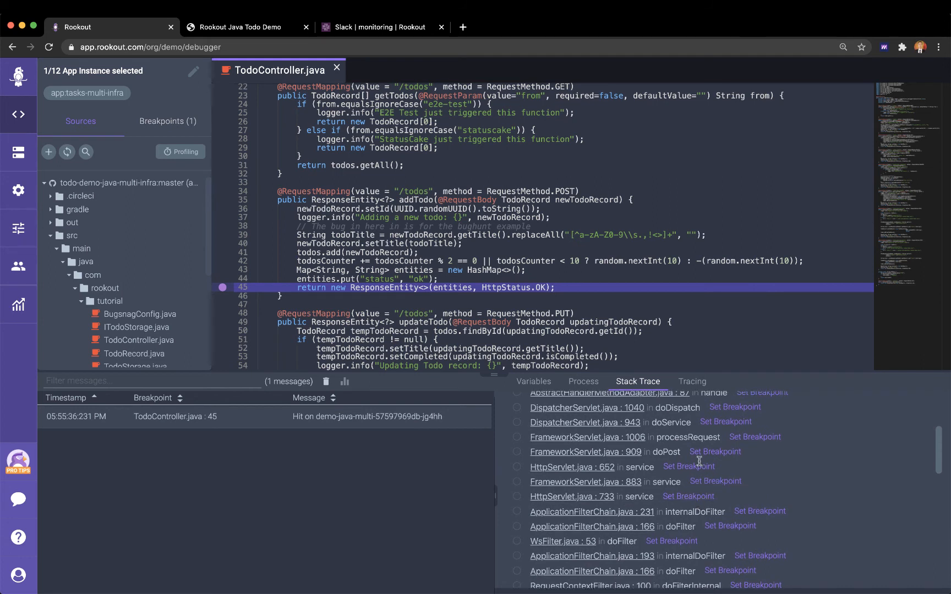
Step: View the snapshot's tracing data with raw span details expanded
left_click(692, 382)
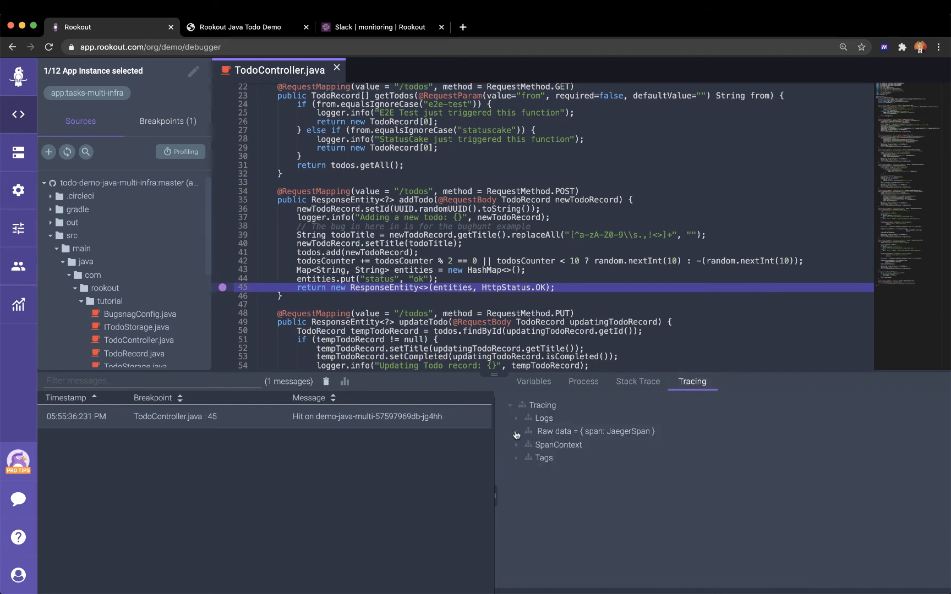
left_click(517, 431)
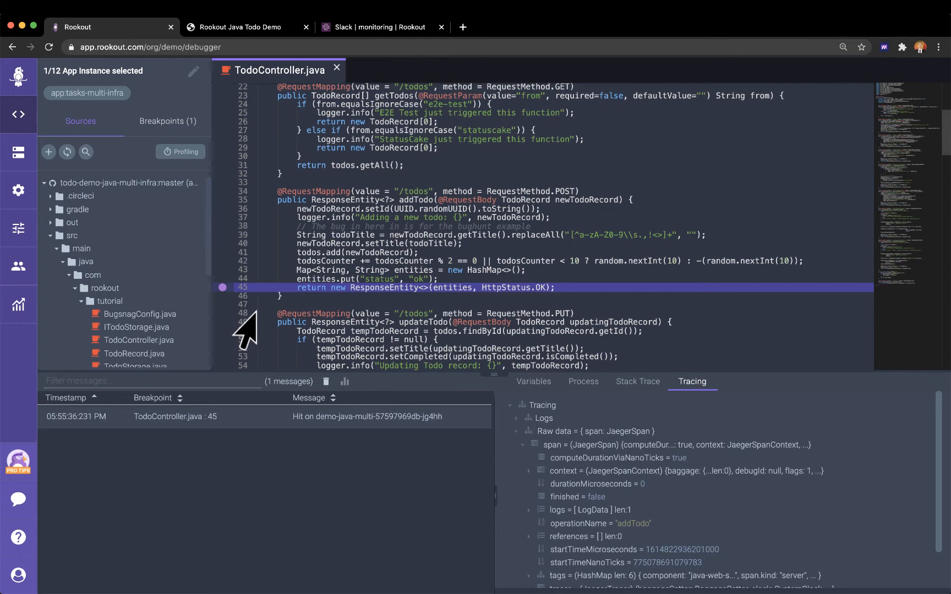
Step: Review the breakpoint's limit settings in its edit panel
left_click(222, 287)
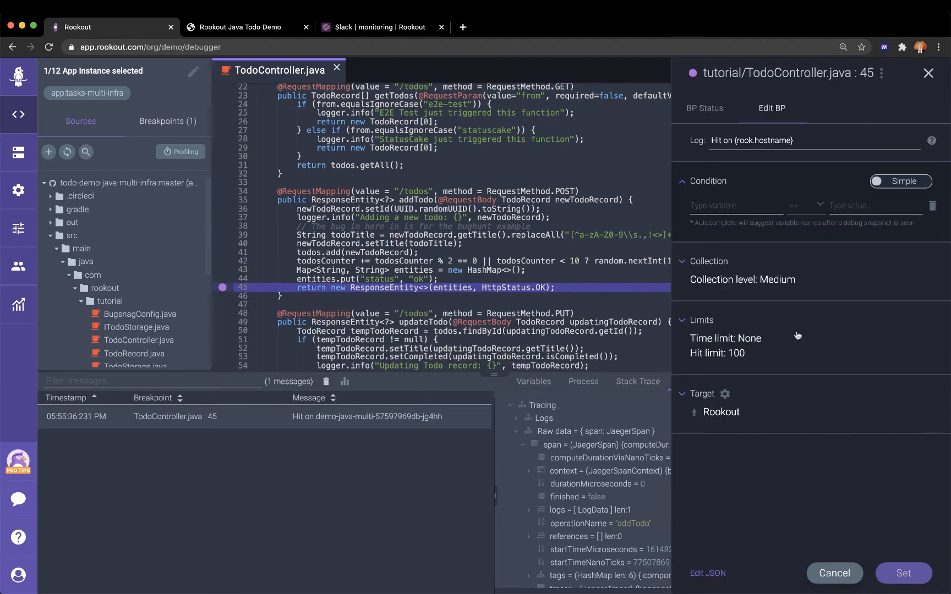
left_click(734, 205)
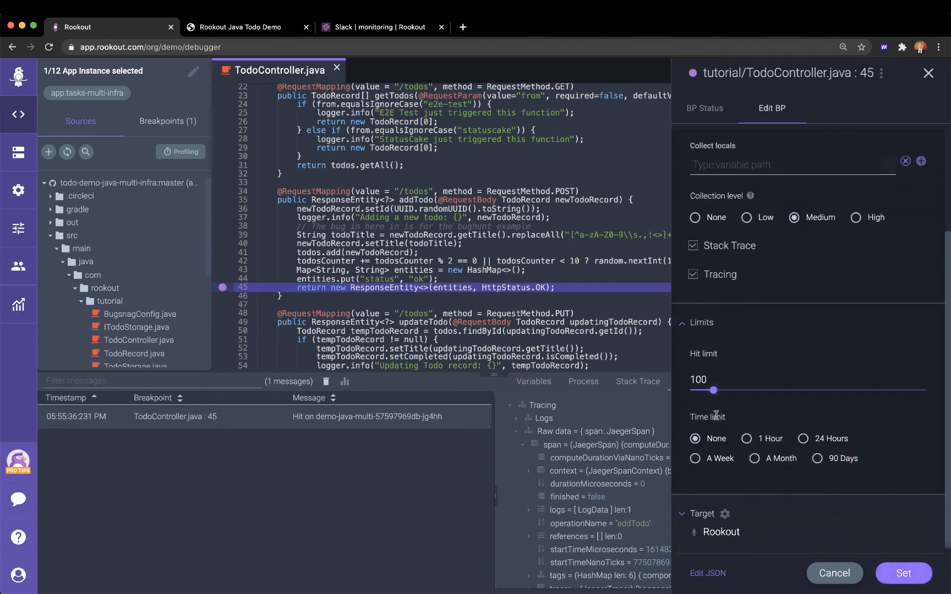
scroll("up", 3)
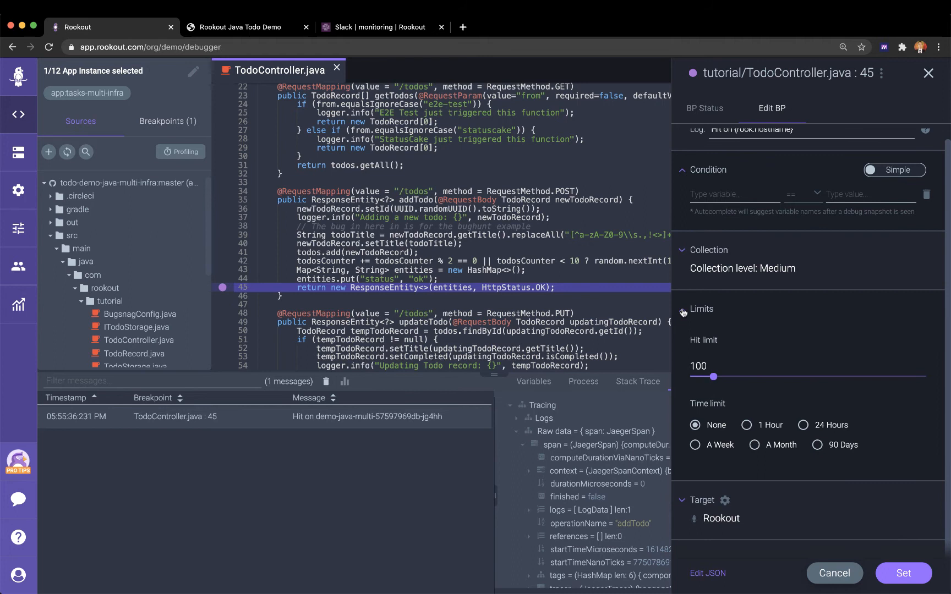
left_click(681, 321)
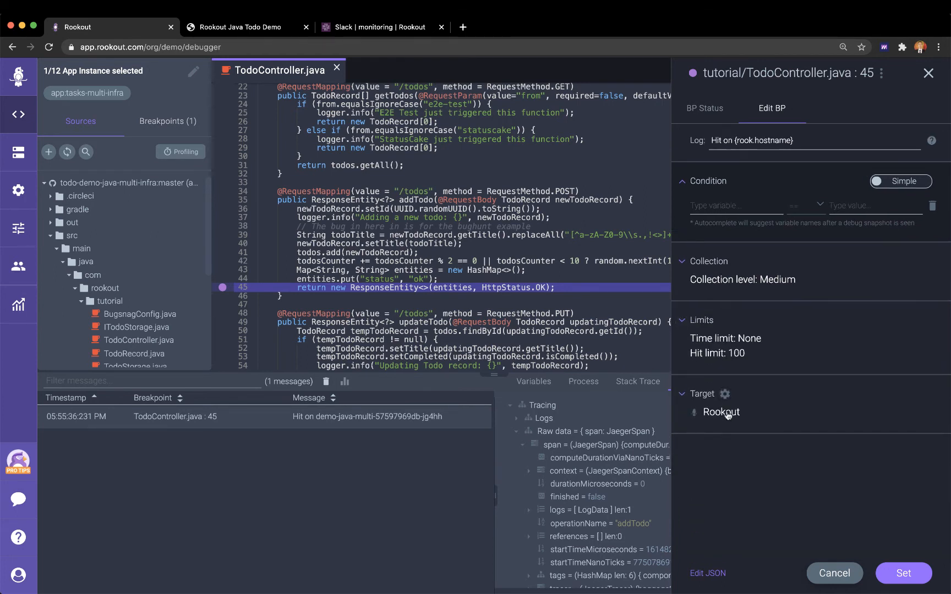
Step: Target Slack (with Locals) with the message 'My todo title was {todoTitle}'
left_click(722, 413)
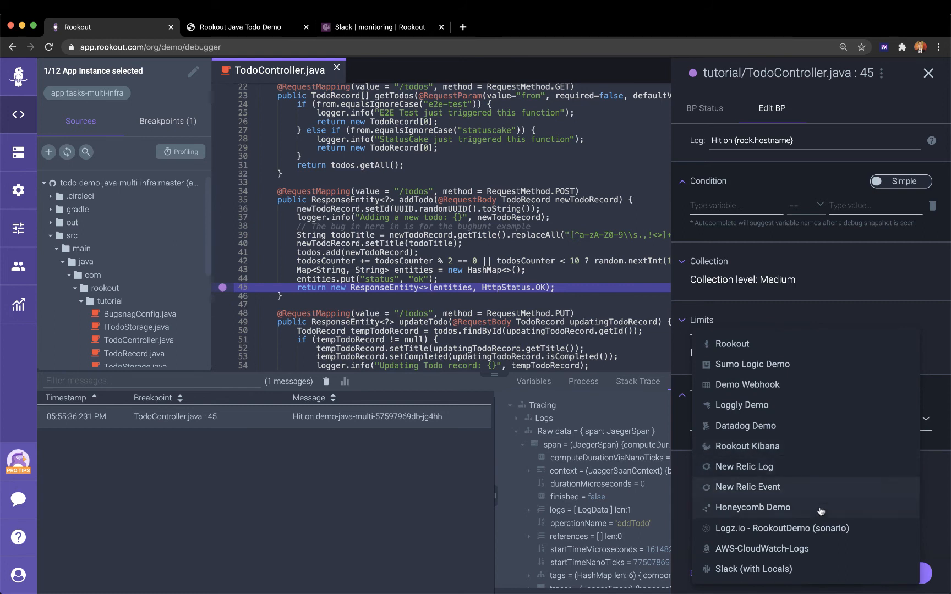
left_click(753, 569)
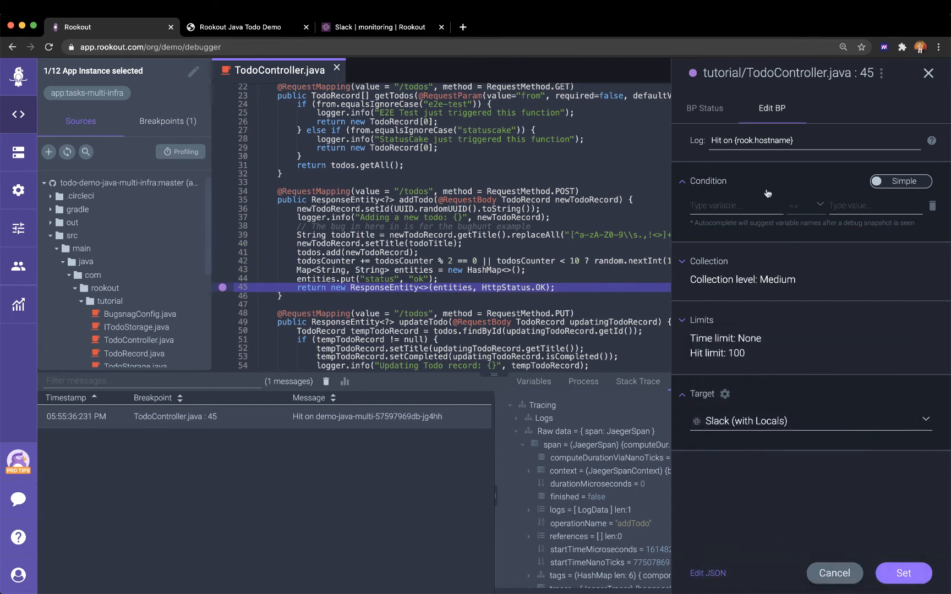
type("My todo title was {todoTitle}")
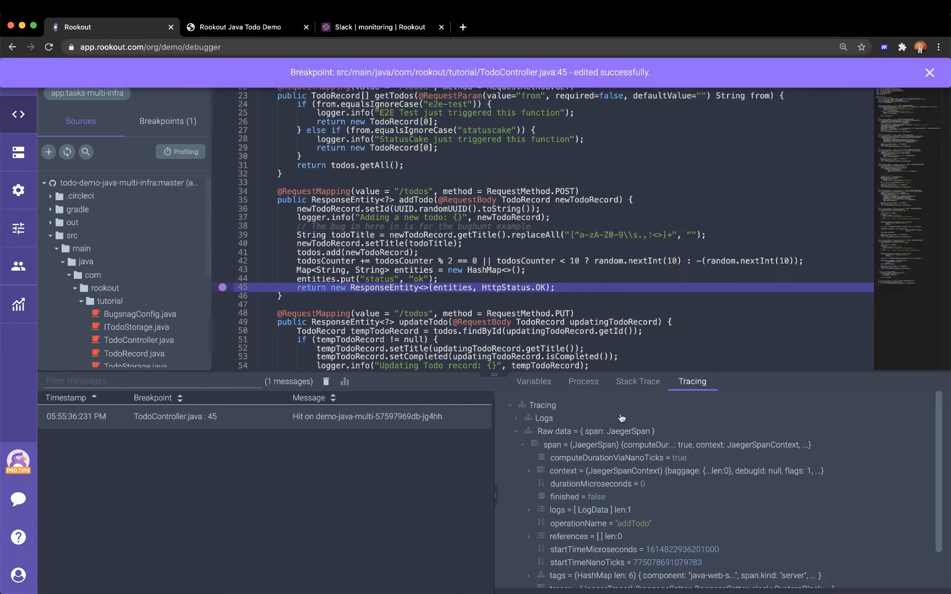
Step: Dismiss the success notice and go to the breakpoint settings defaults page
left_click(929, 73)
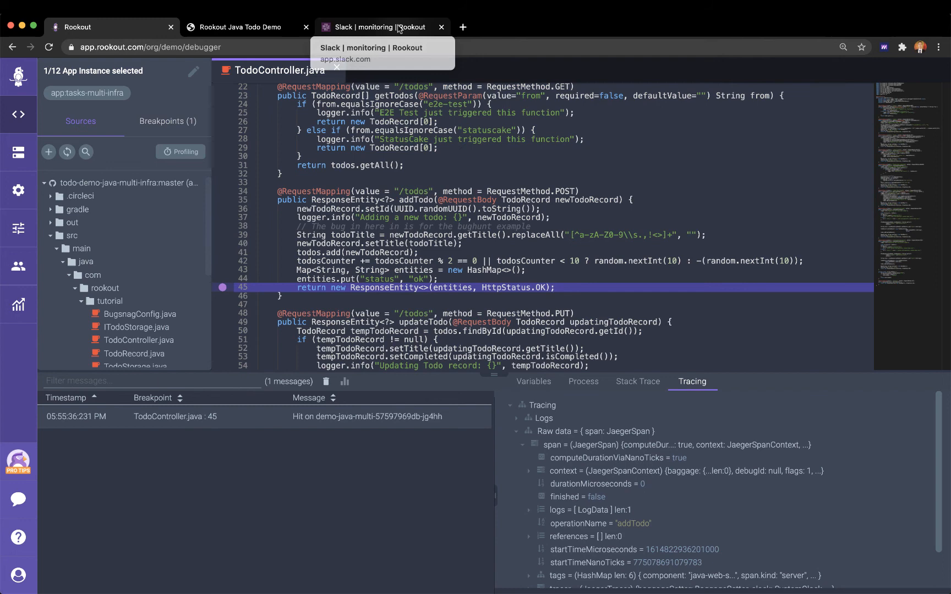
left_click(376, 26)
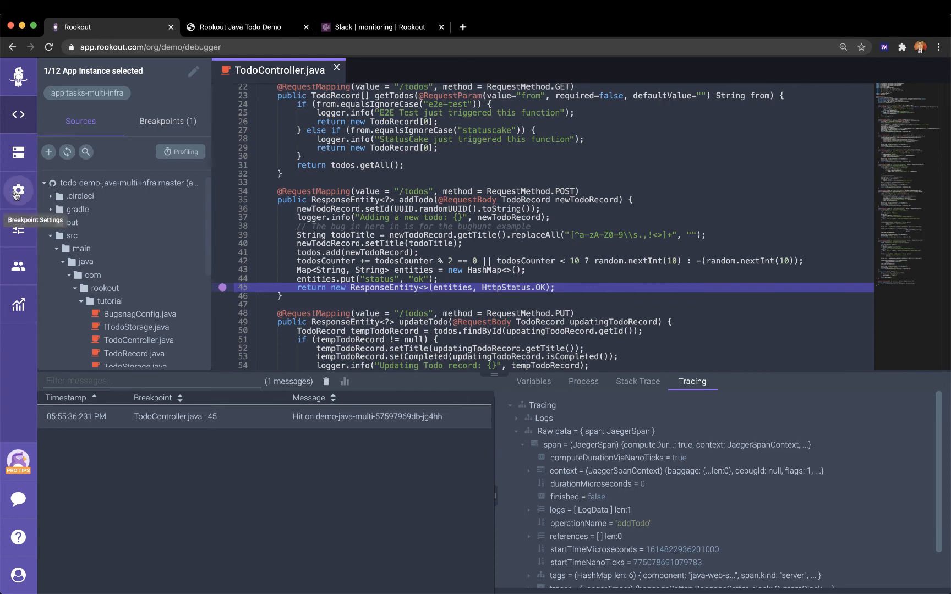
left_click(19, 191)
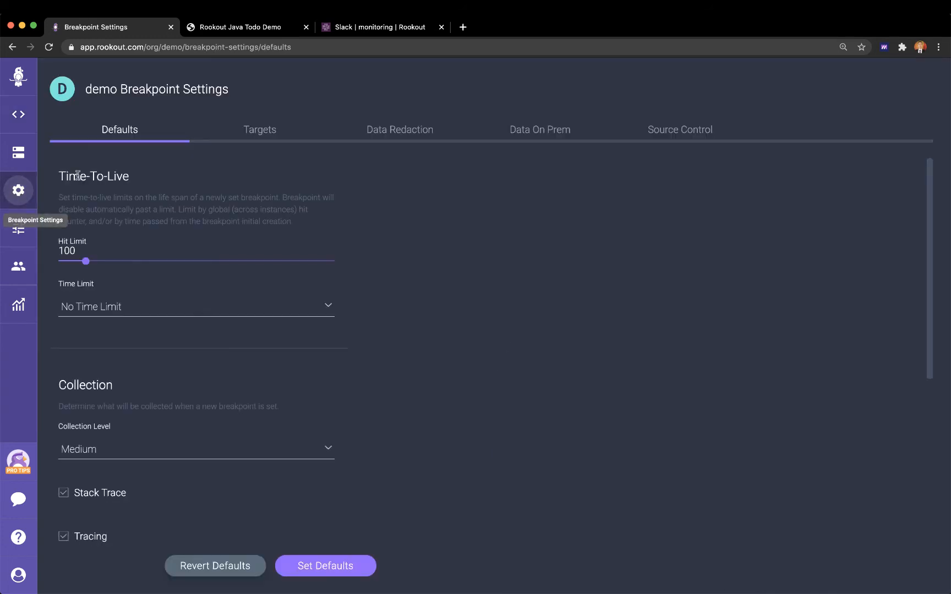
Step: Browse the output targets and addable target types, then view Data Redaction settings
left_click(260, 129)
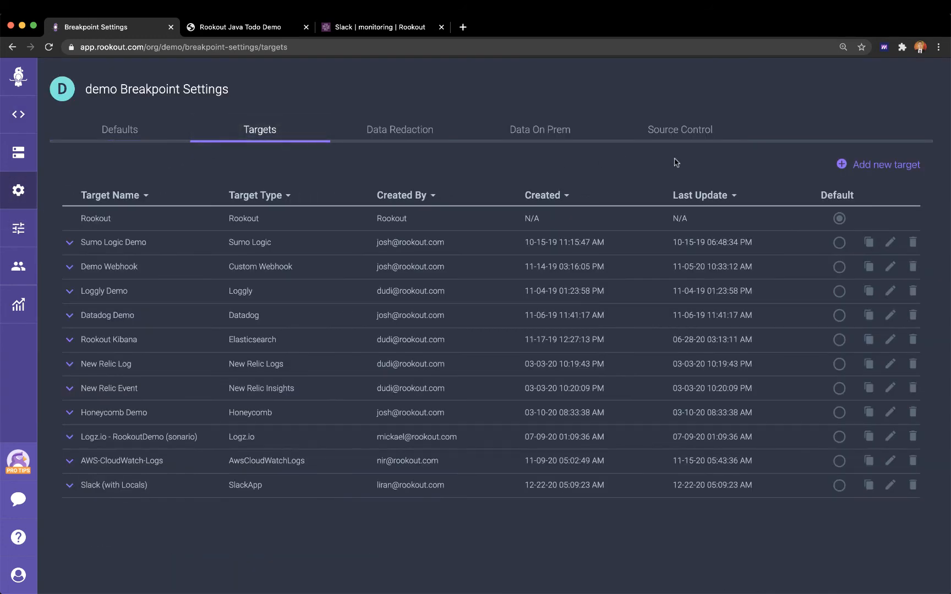
left_click(884, 164)
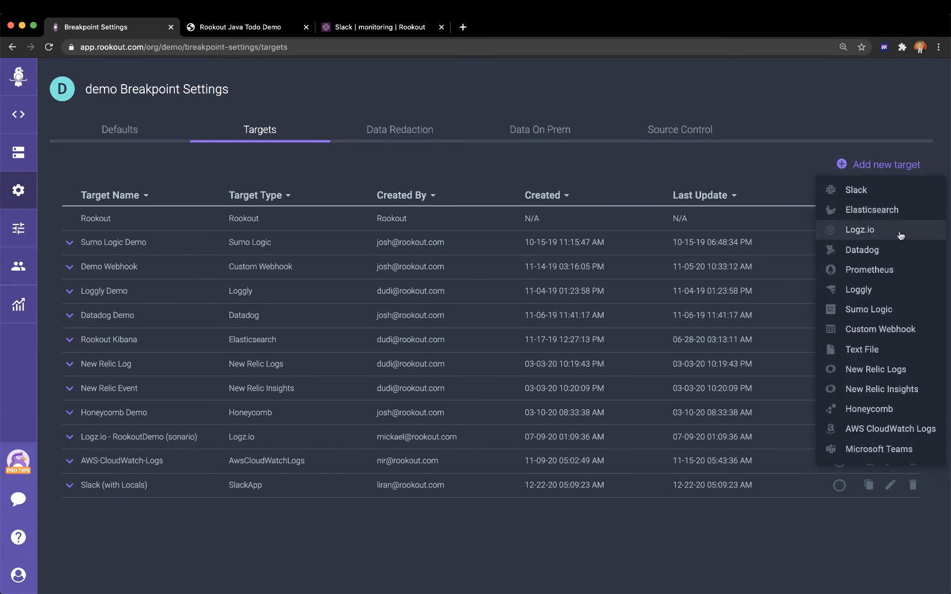
mouse_move(870, 269)
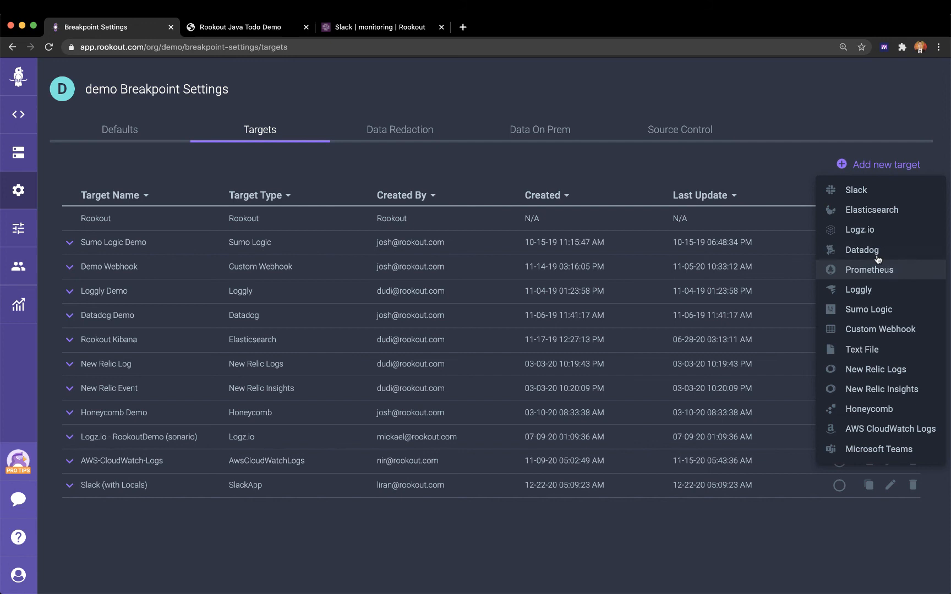
left_click(400, 129)
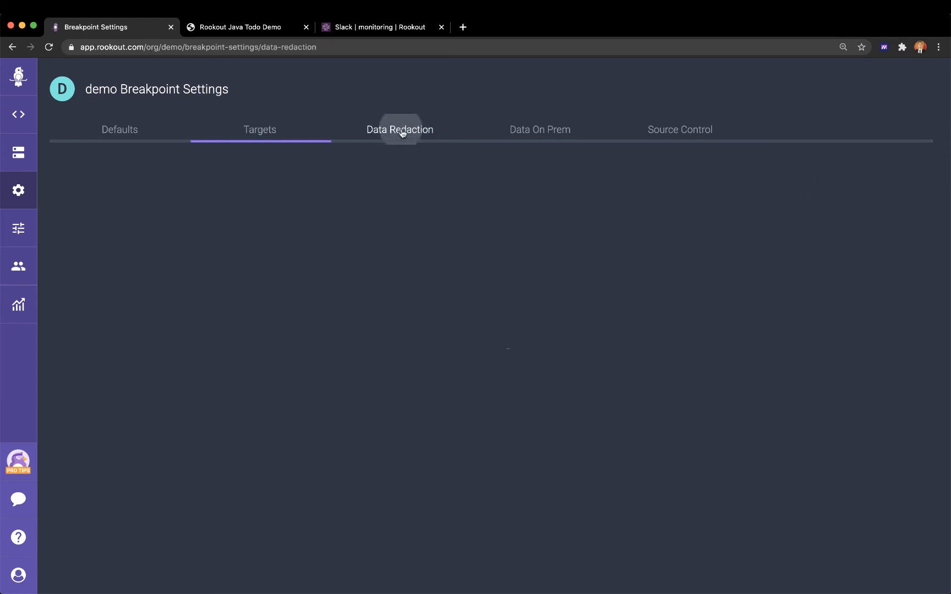
left_click(400, 130)
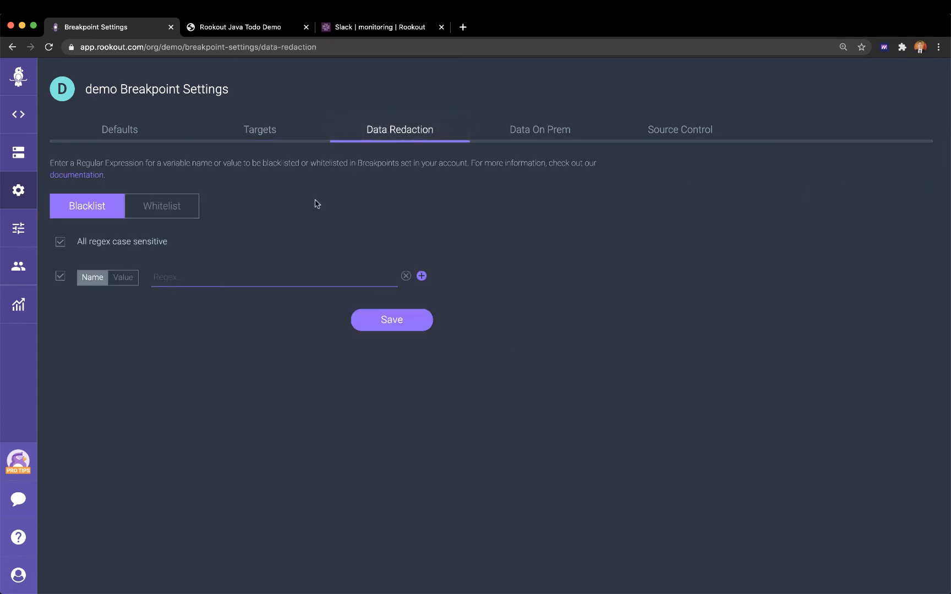